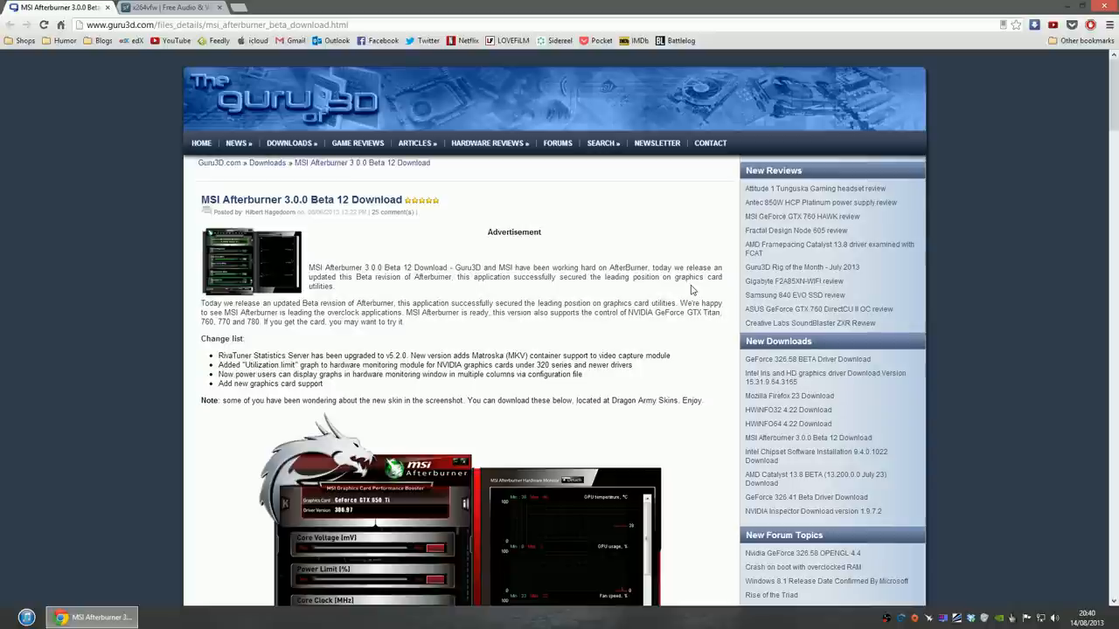
mouse_move(642, 337)
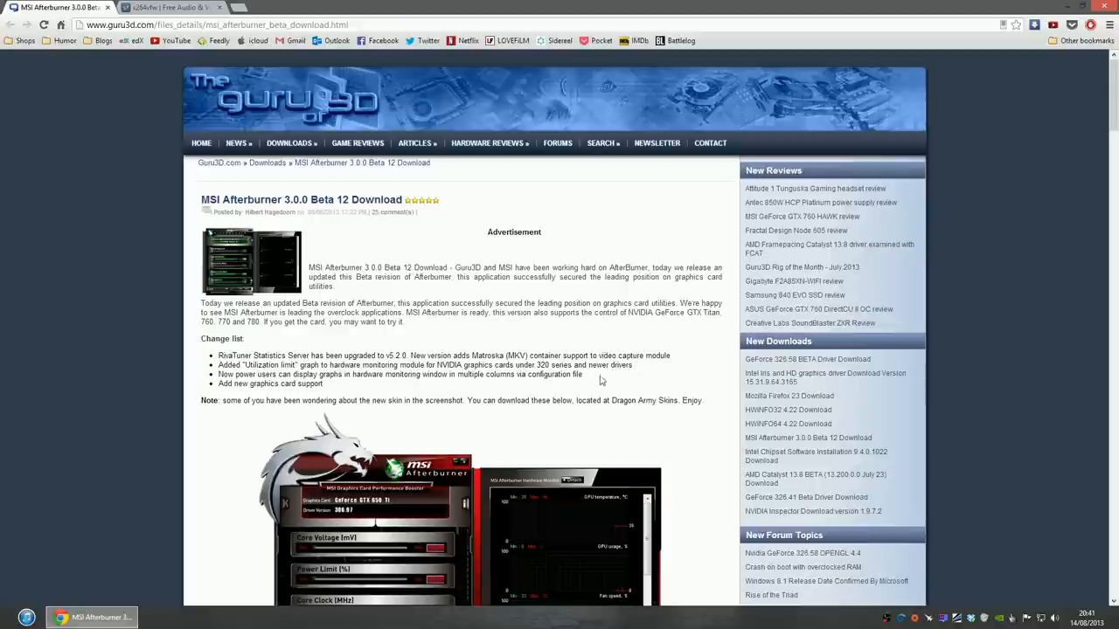
mouse_move(286, 199)
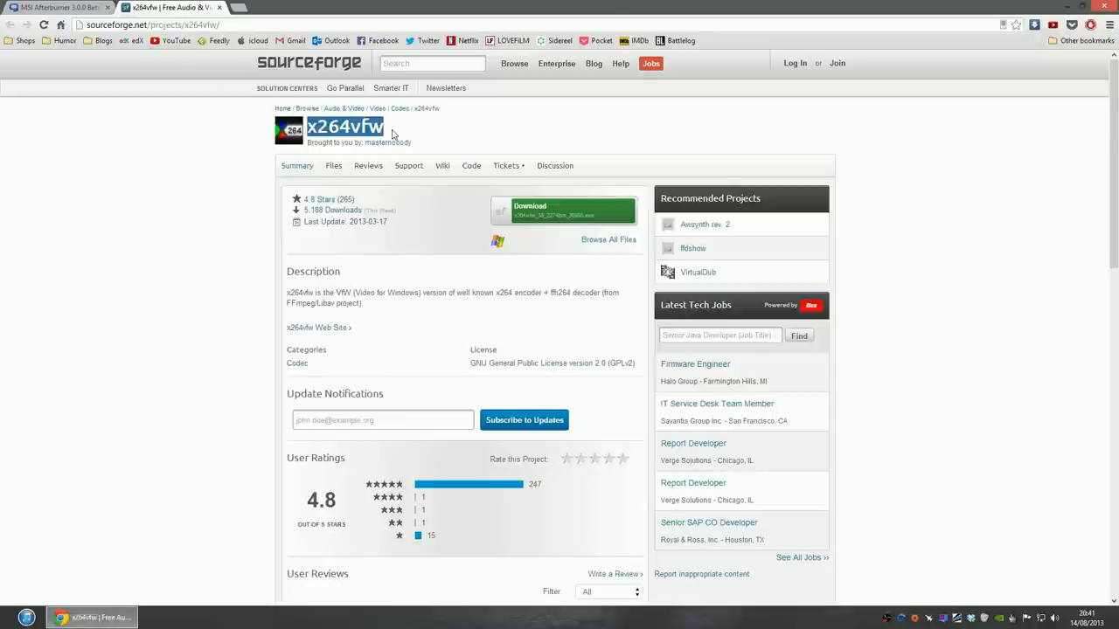
mouse_move(580, 140)
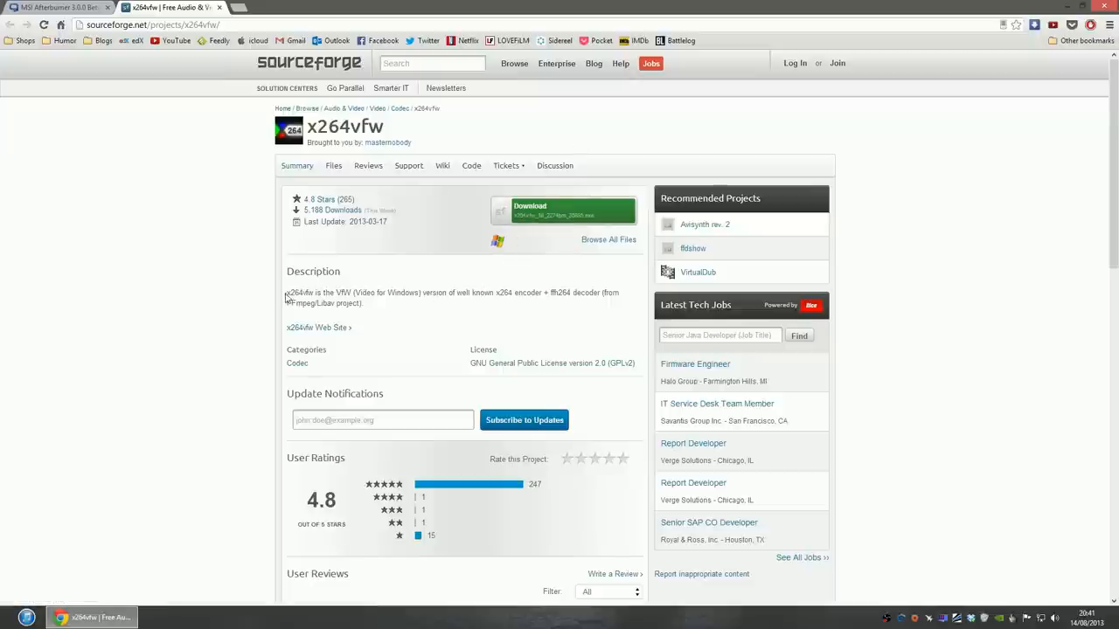
mouse_move(436, 310)
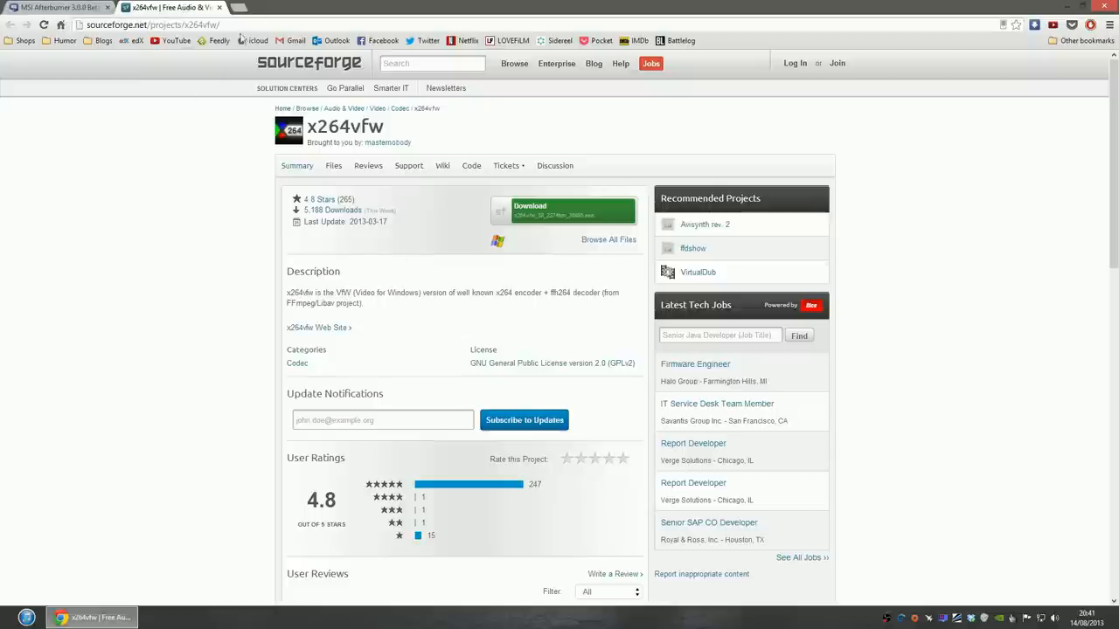
Return from the x264vfw SourceForge page to the Guru3D MSI Afterburner download page.
click(57, 7)
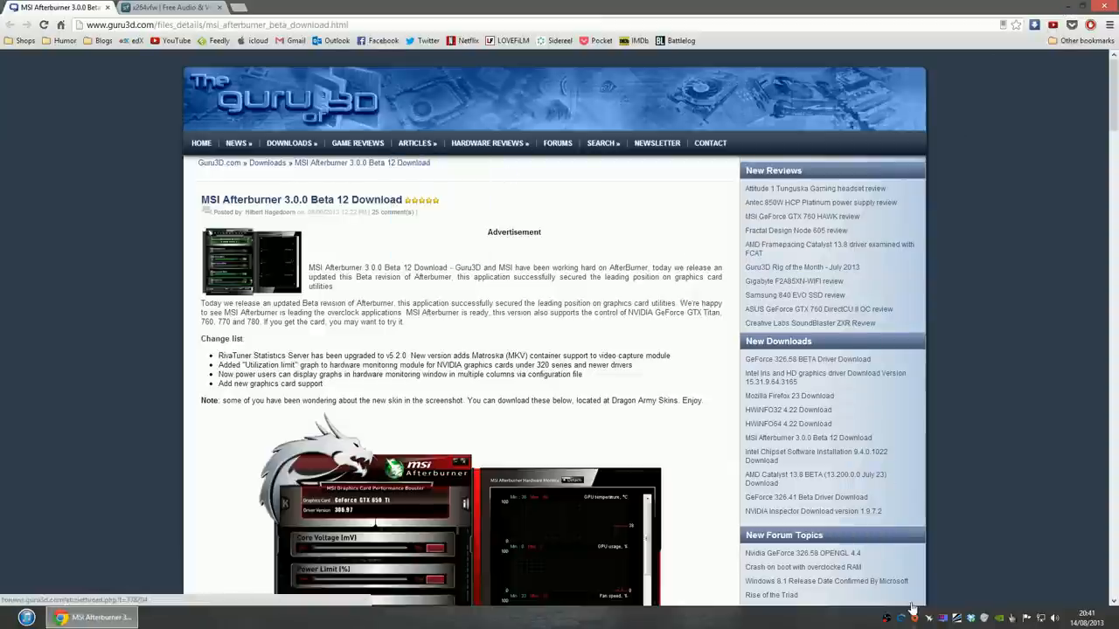
Launch MSI Afterburner 3.0.0 Beta 12 from the system tray.
click(184, 617)
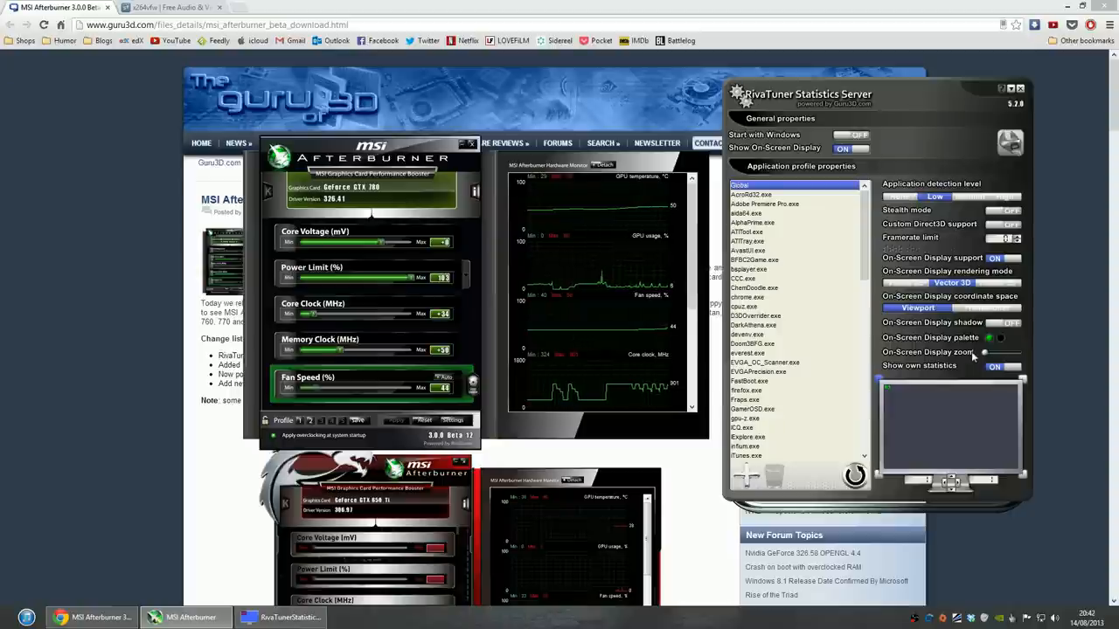
mouse_move(977, 399)
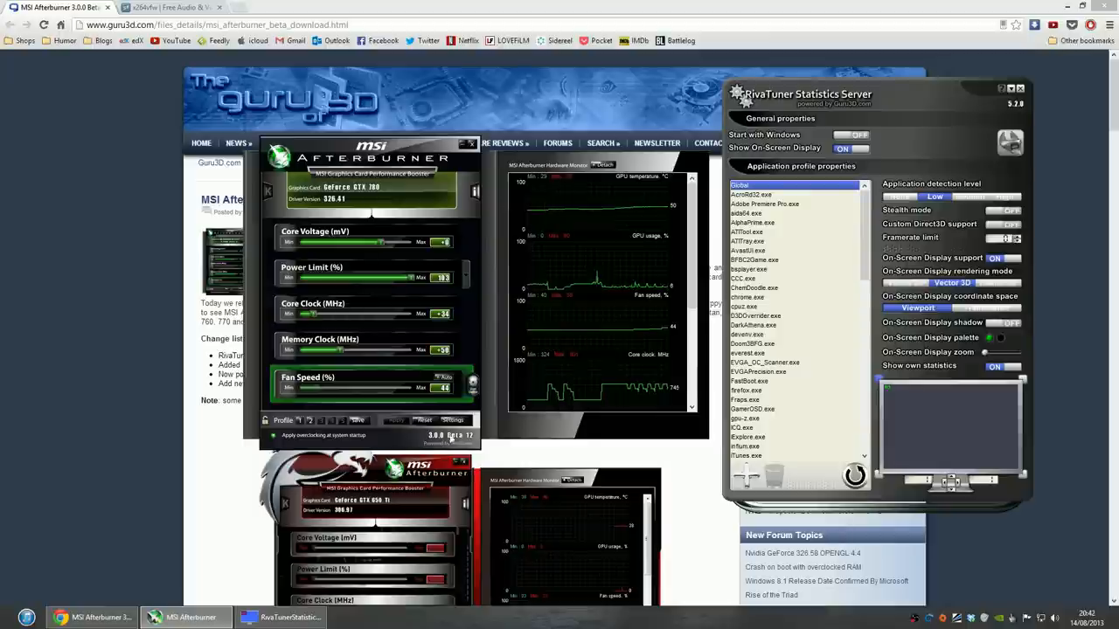
mouse_move(453, 421)
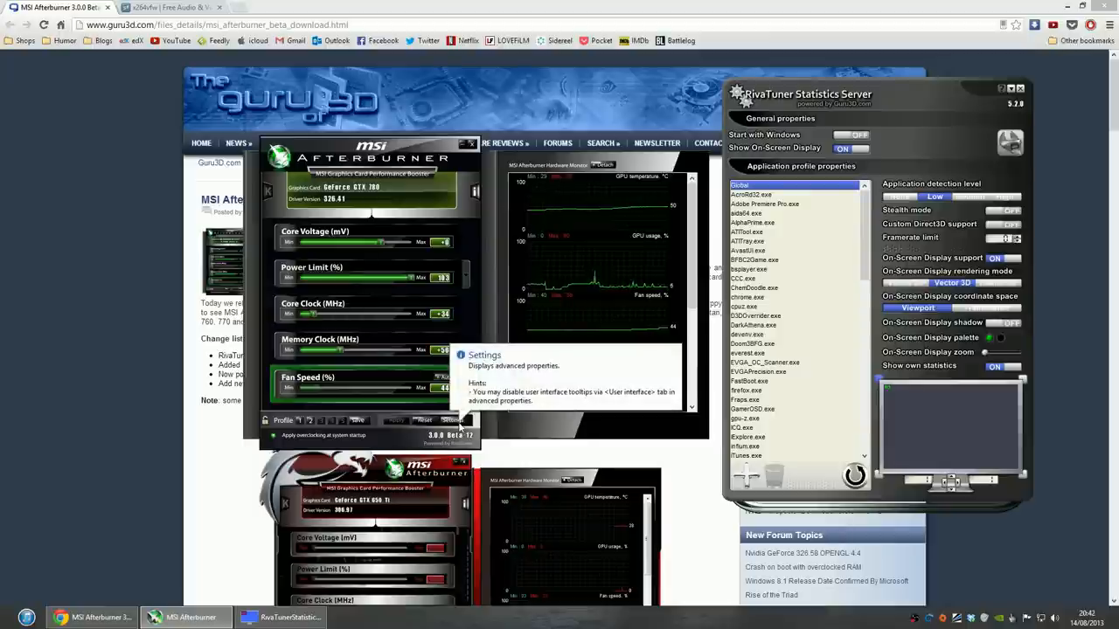
Open Afterburner's properties on the On-Screen Display hotkeys page.
click(452, 420)
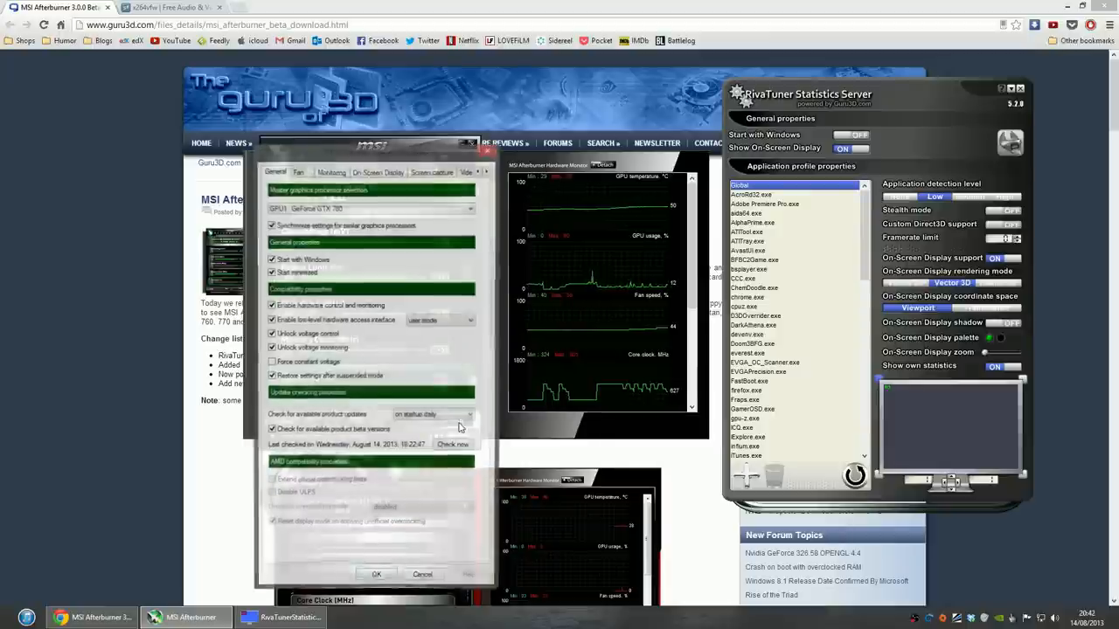
click(414, 117)
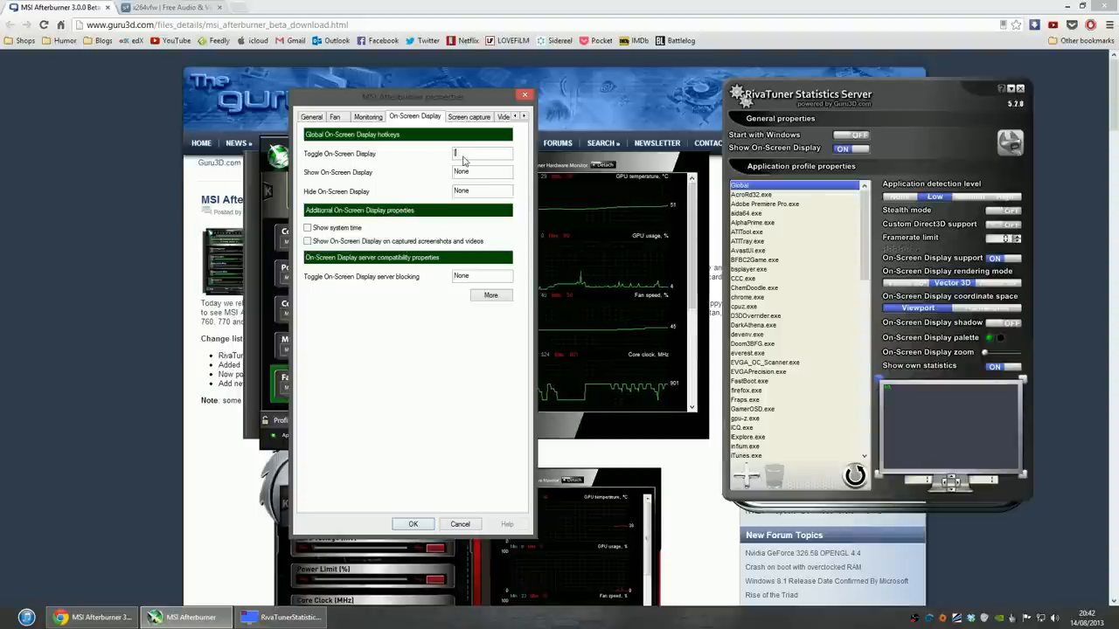
mouse_move(413, 167)
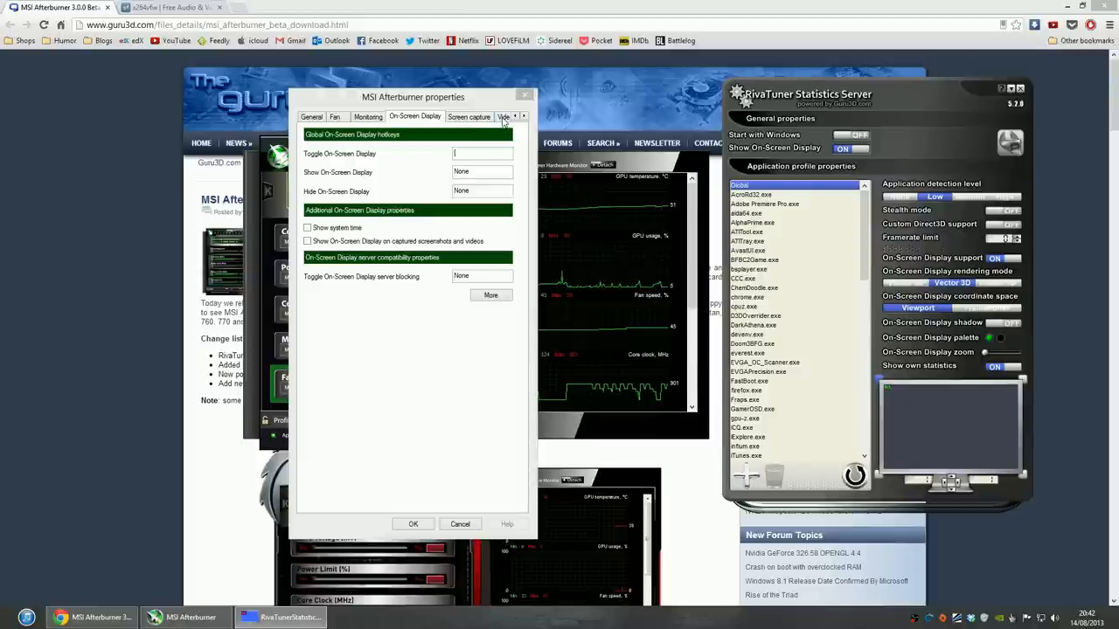
Go to the Video capture settings page in Afterburner's properties.
click(463, 116)
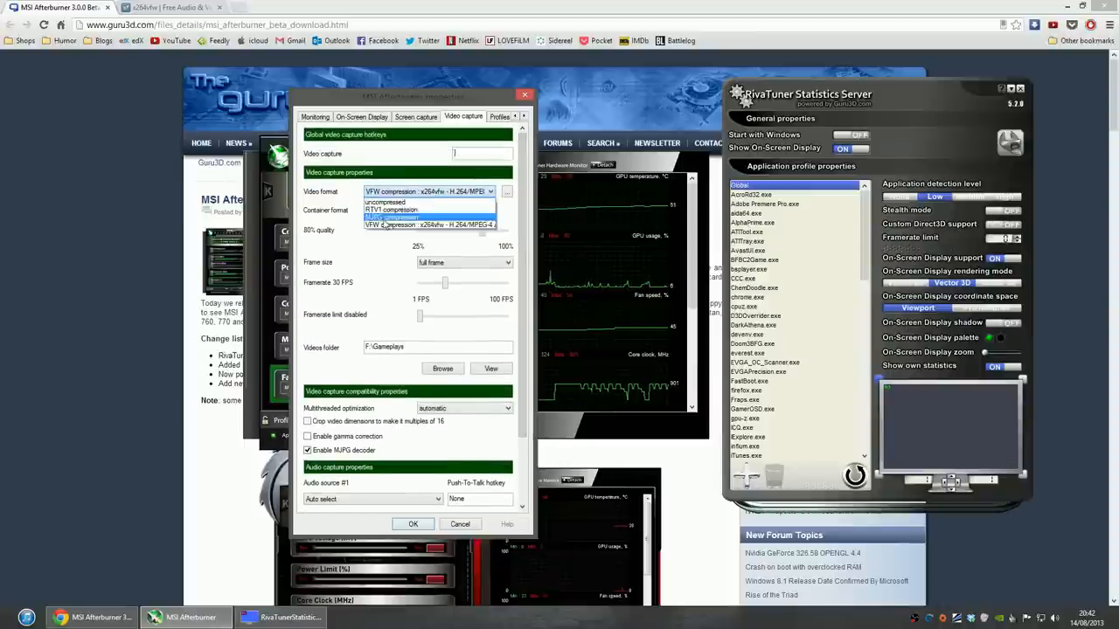
mouse_move(429, 224)
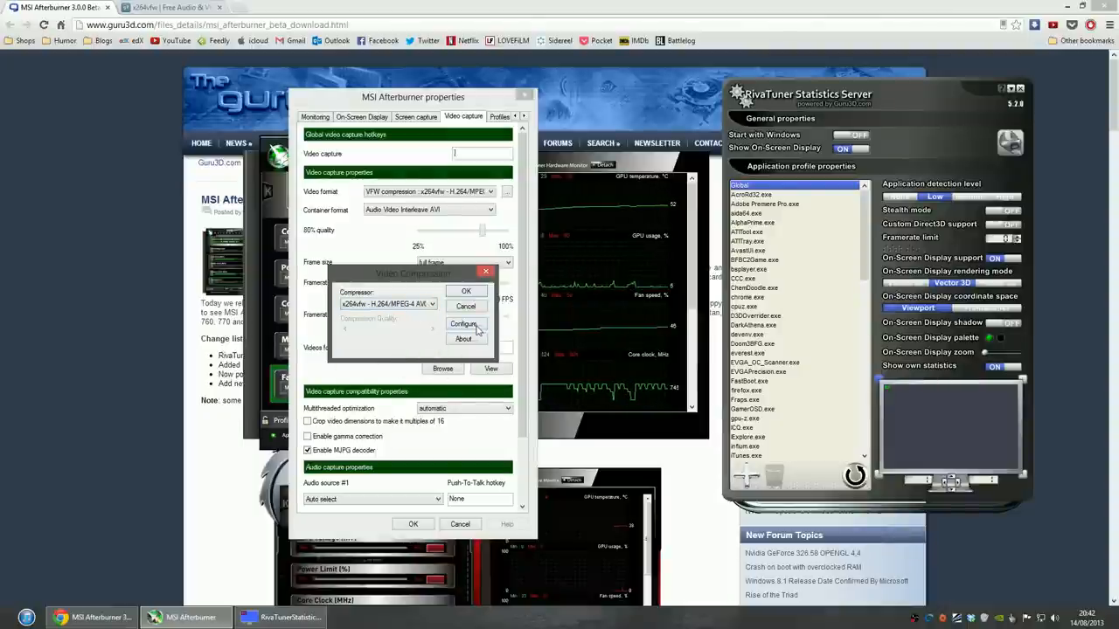
Open the x264vfw configuration and test the Zero Latency option.
click(464, 324)
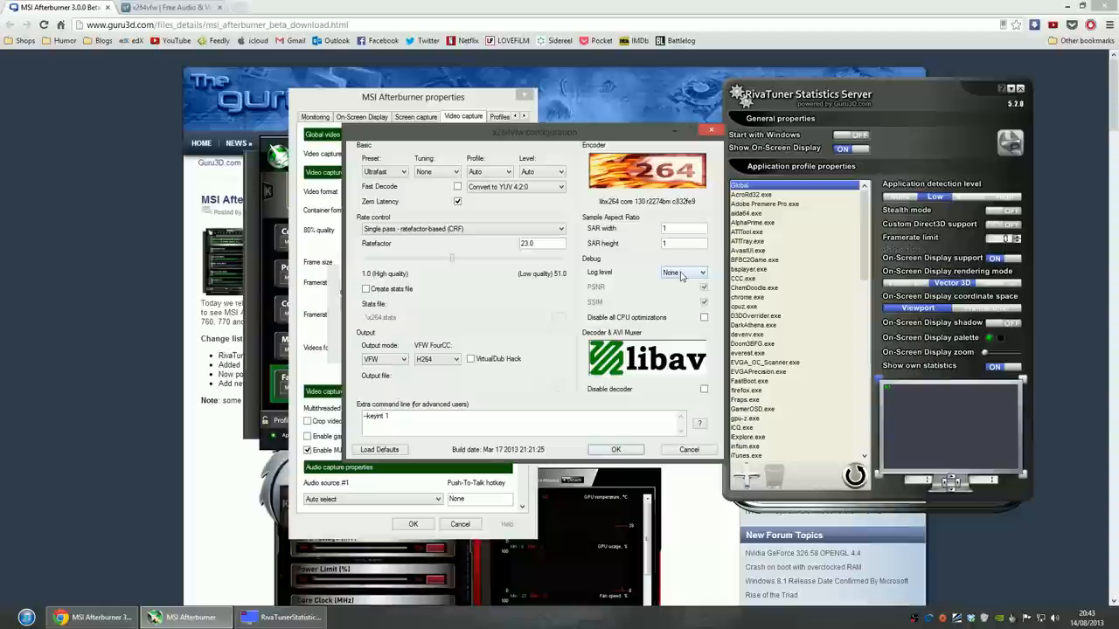
mouse_move(367, 171)
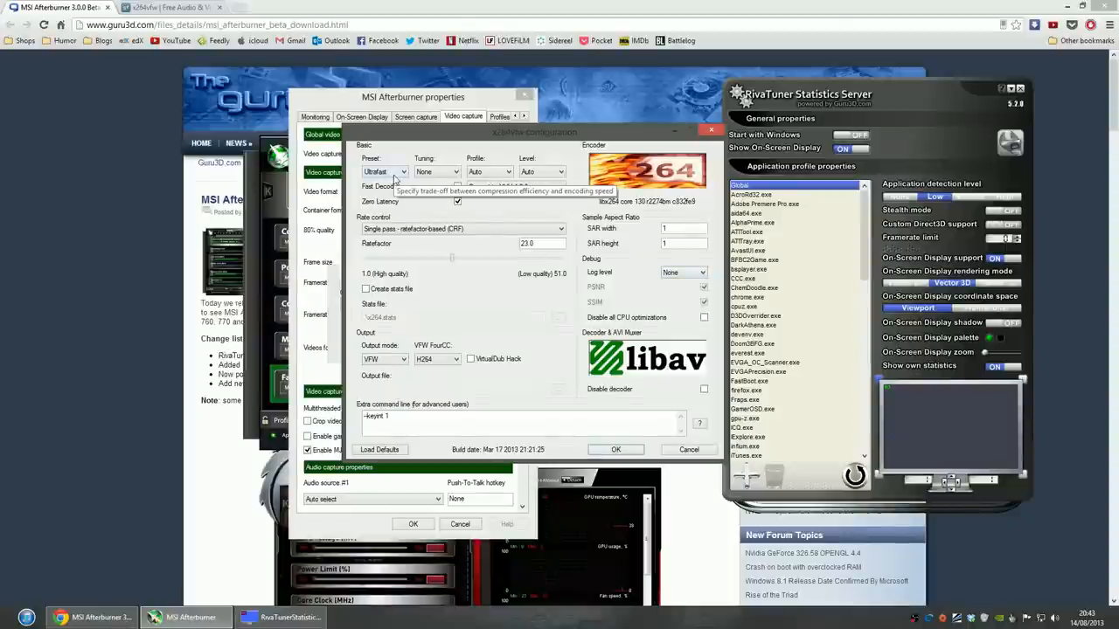
mouse_move(365, 207)
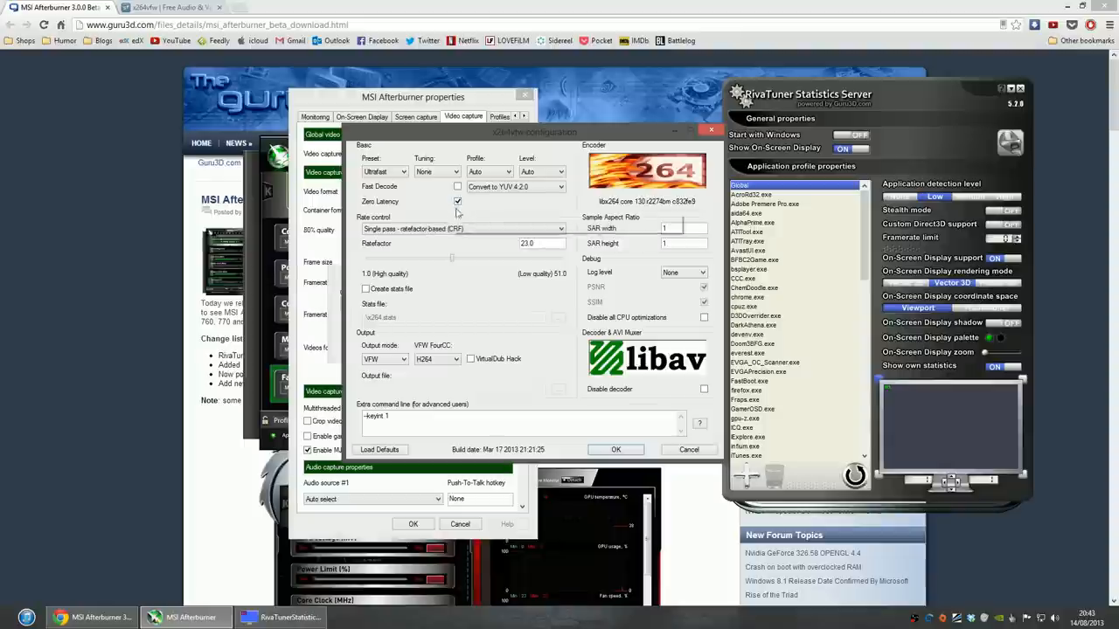
click(457, 201)
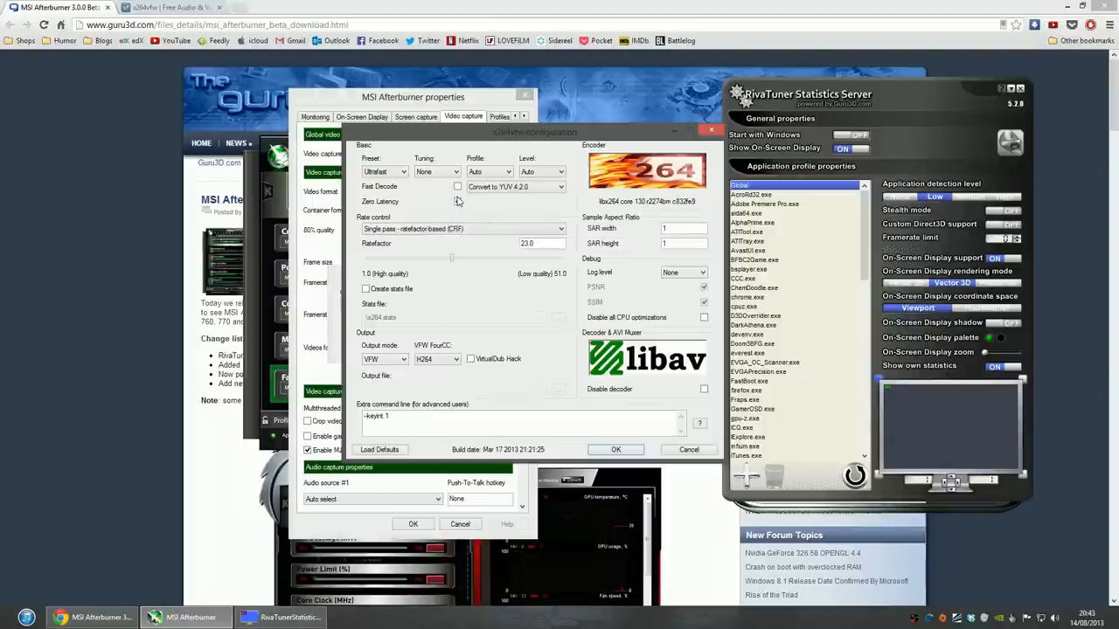
click(457, 202)
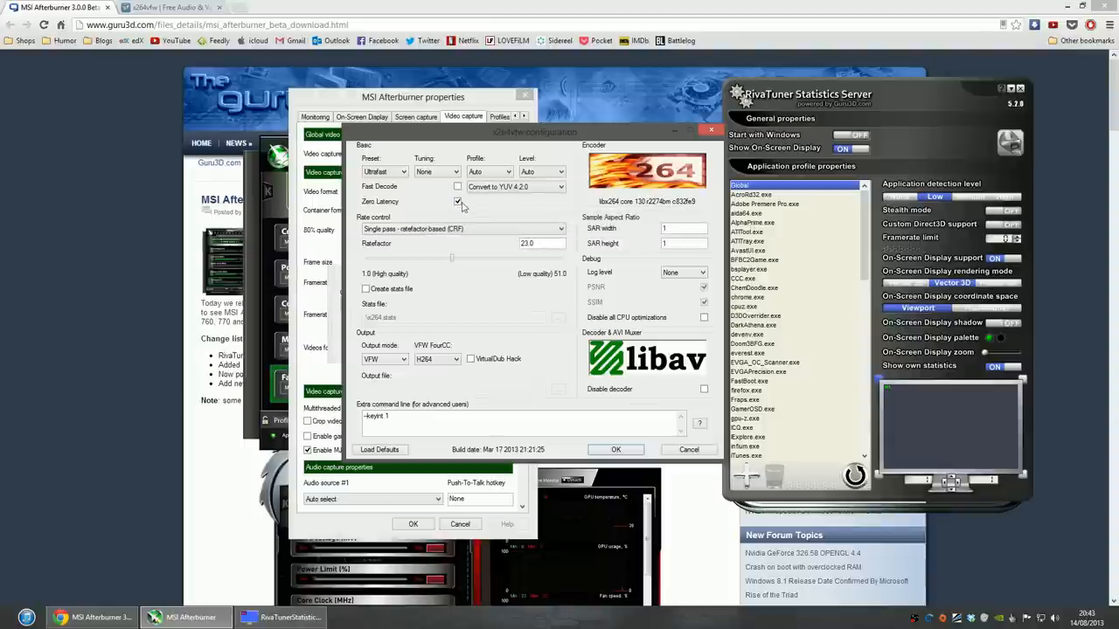
mouse_move(444, 208)
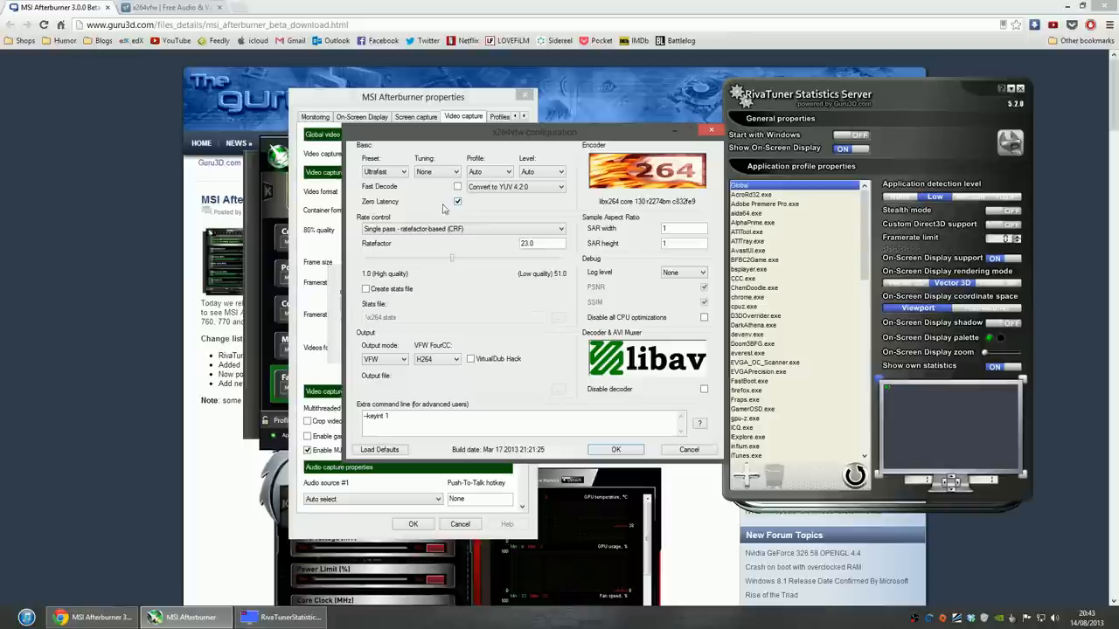
mouse_move(457, 201)
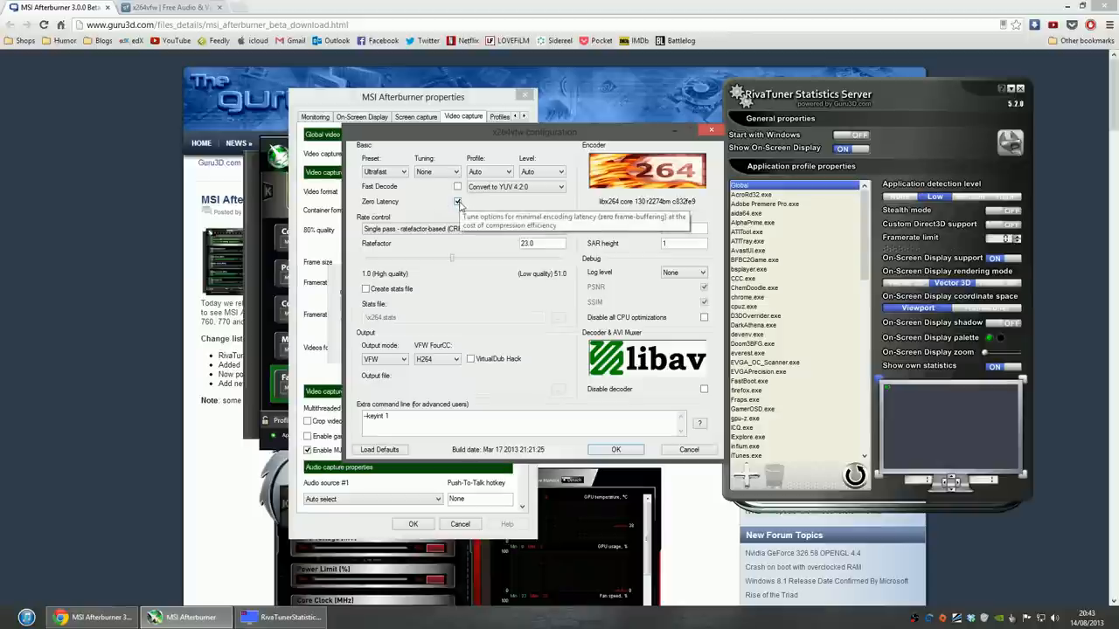
click(457, 201)
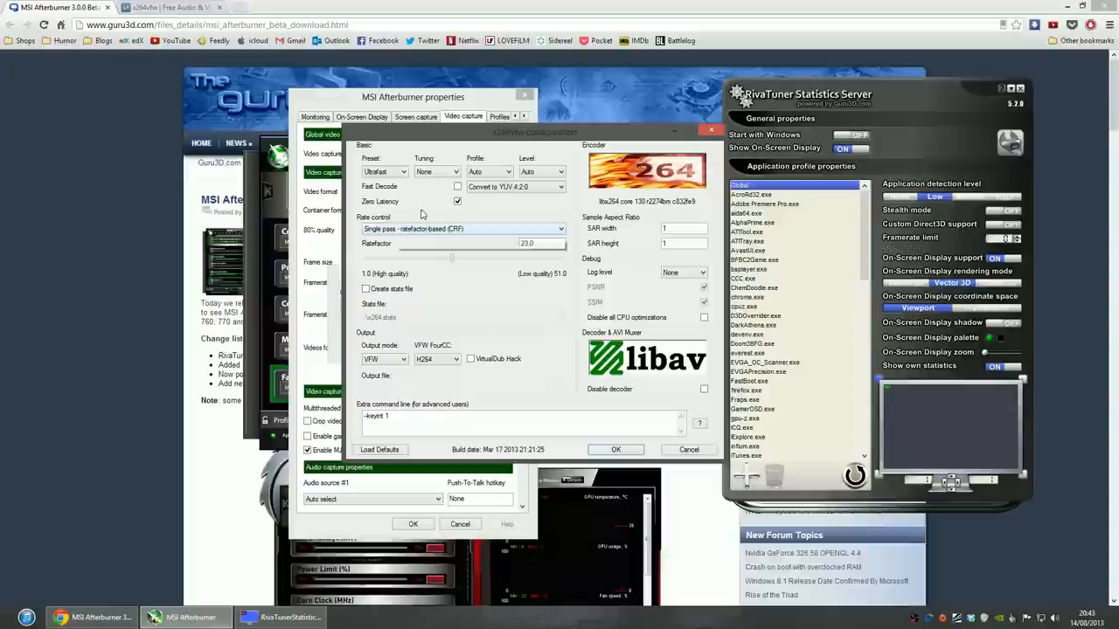
Set rate control to single-pass CRF with a ratefactor of 23.
click(462, 228)
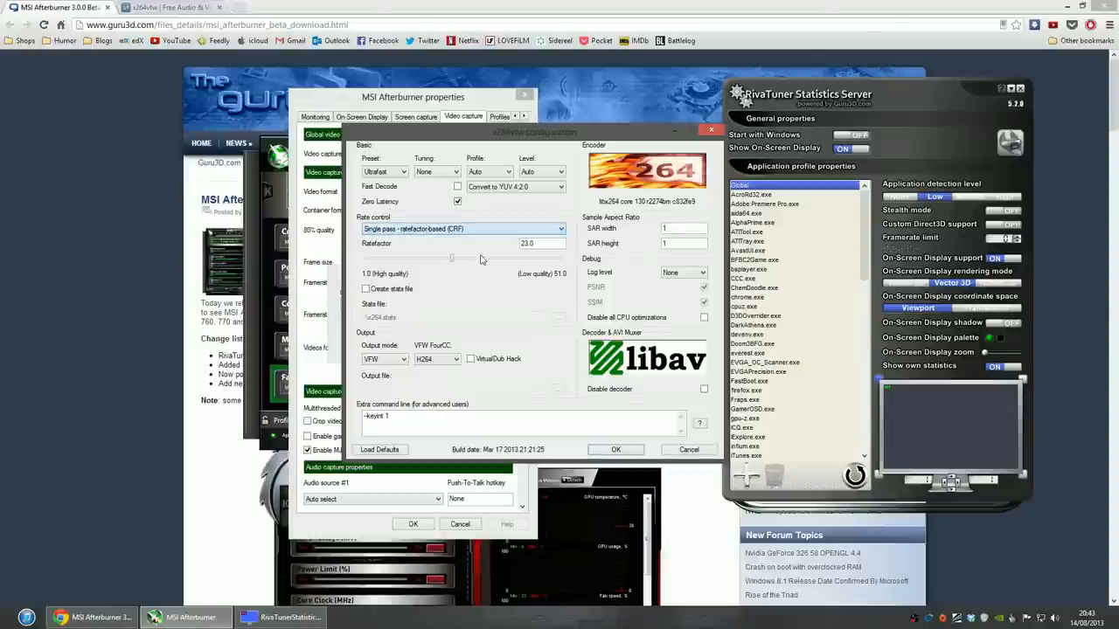
click(463, 228)
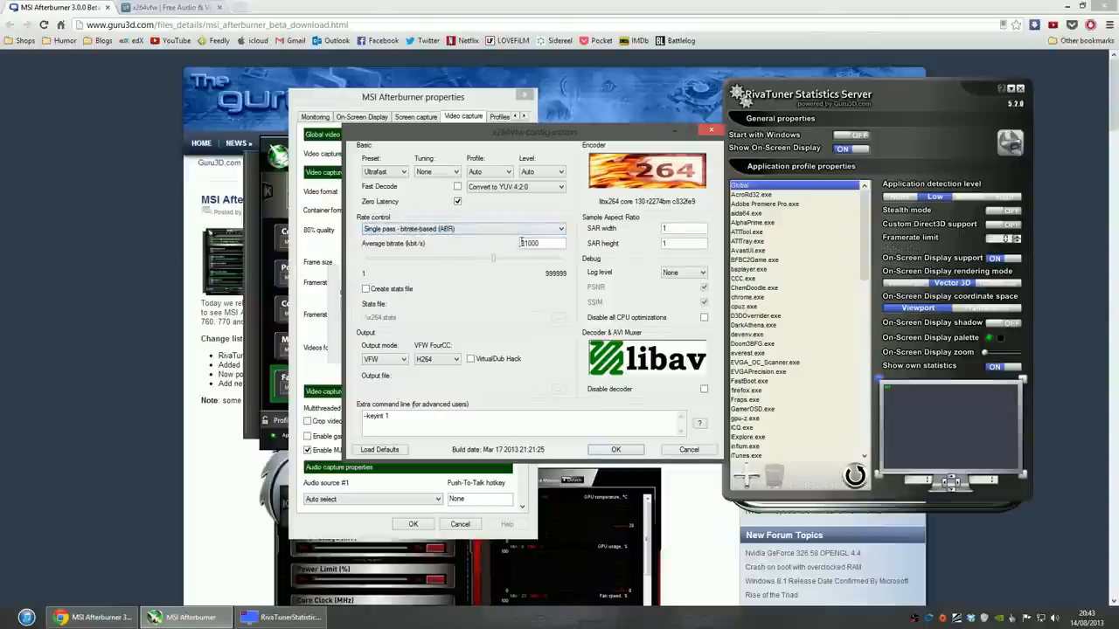
click(562, 228)
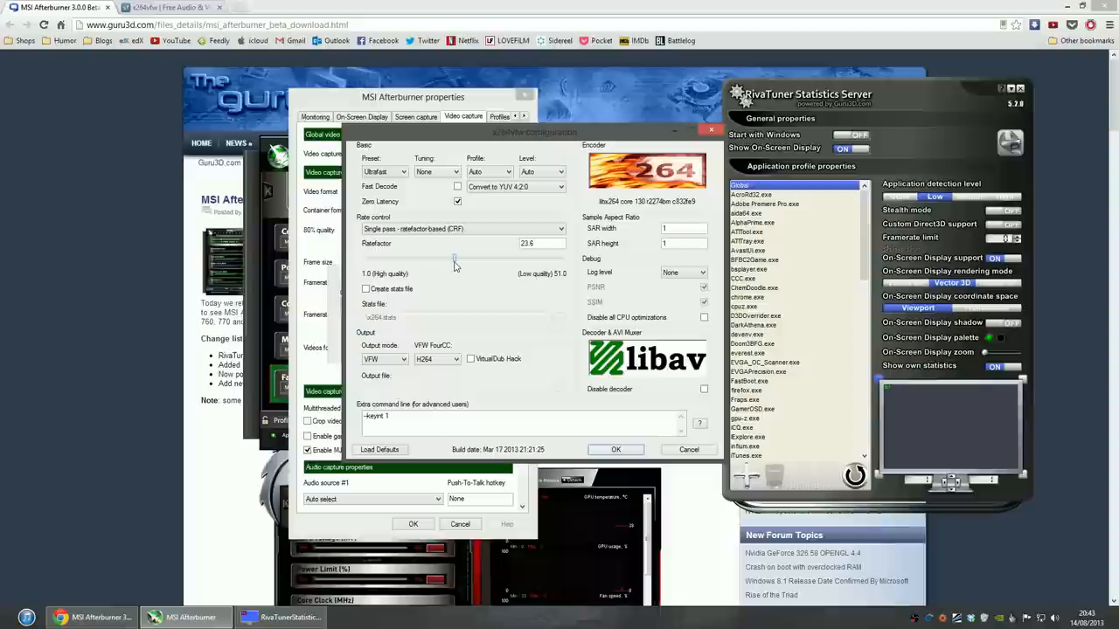
drag(454, 257, 452, 257)
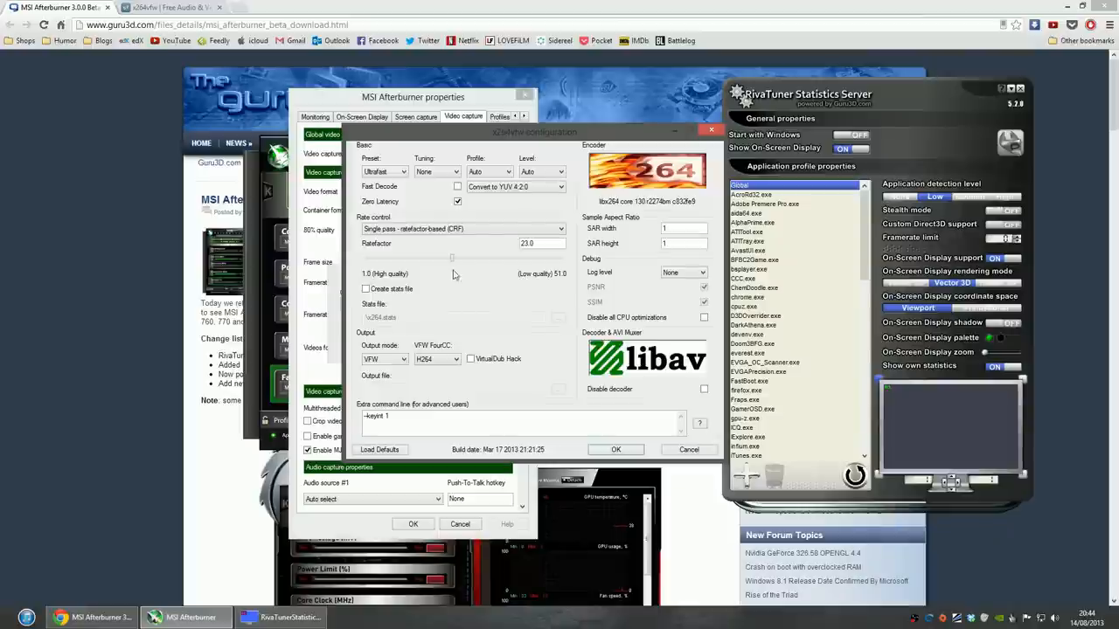
mouse_move(453, 264)
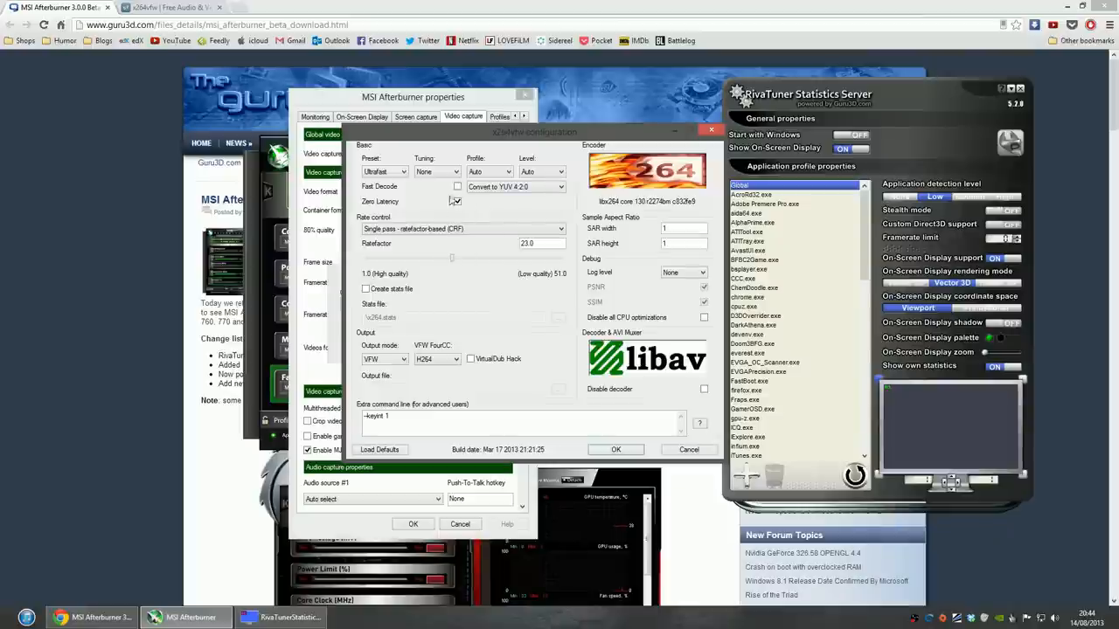
click(456, 201)
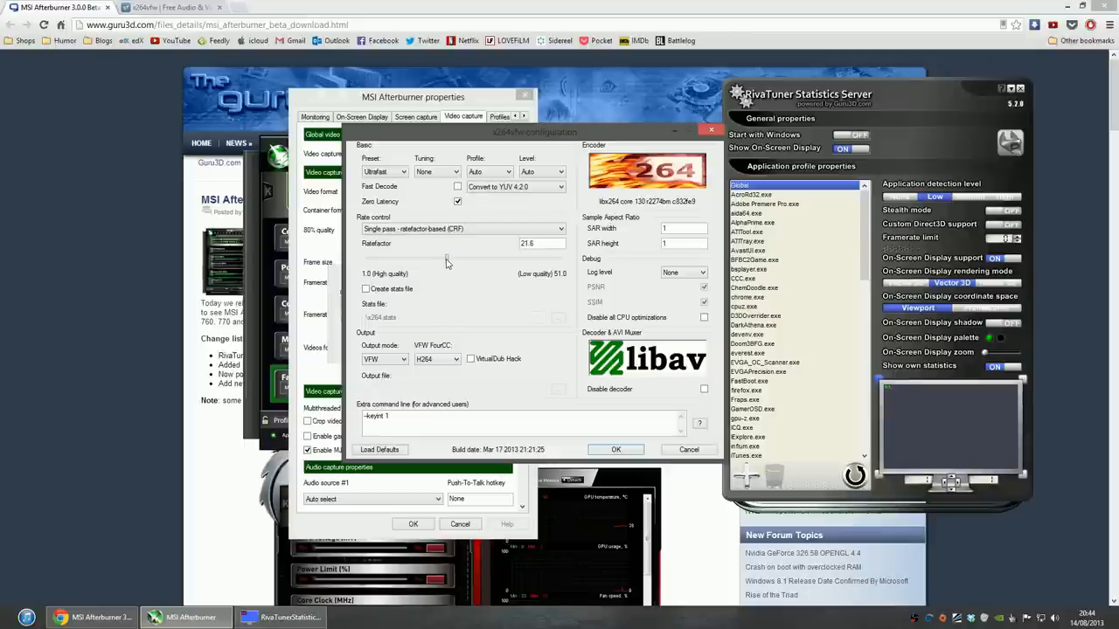
triple_click(542, 243)
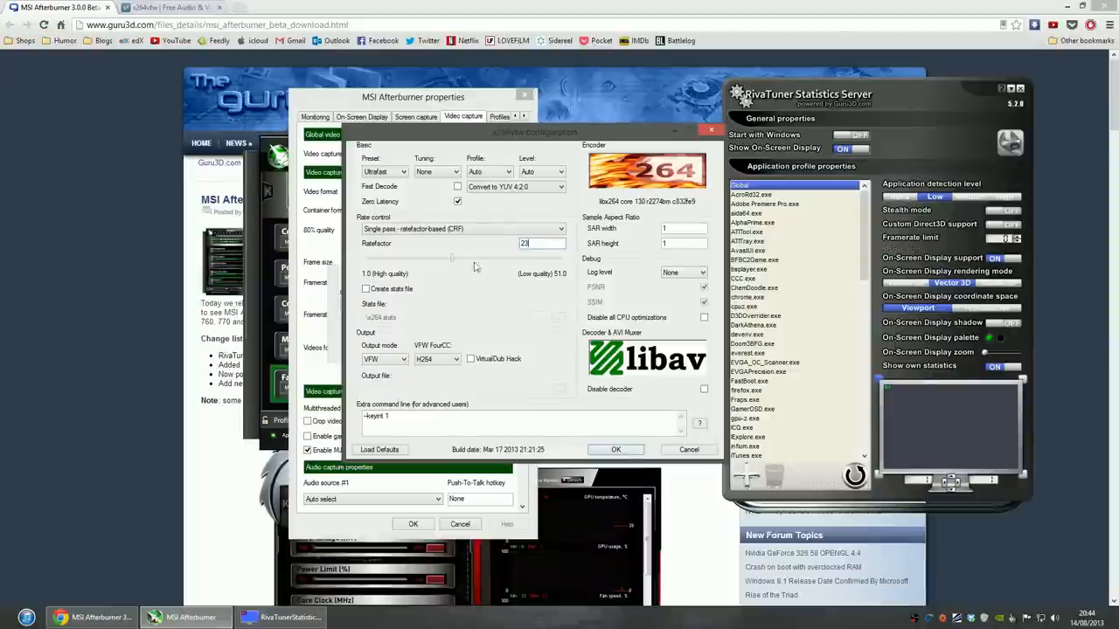
mouse_move(445, 264)
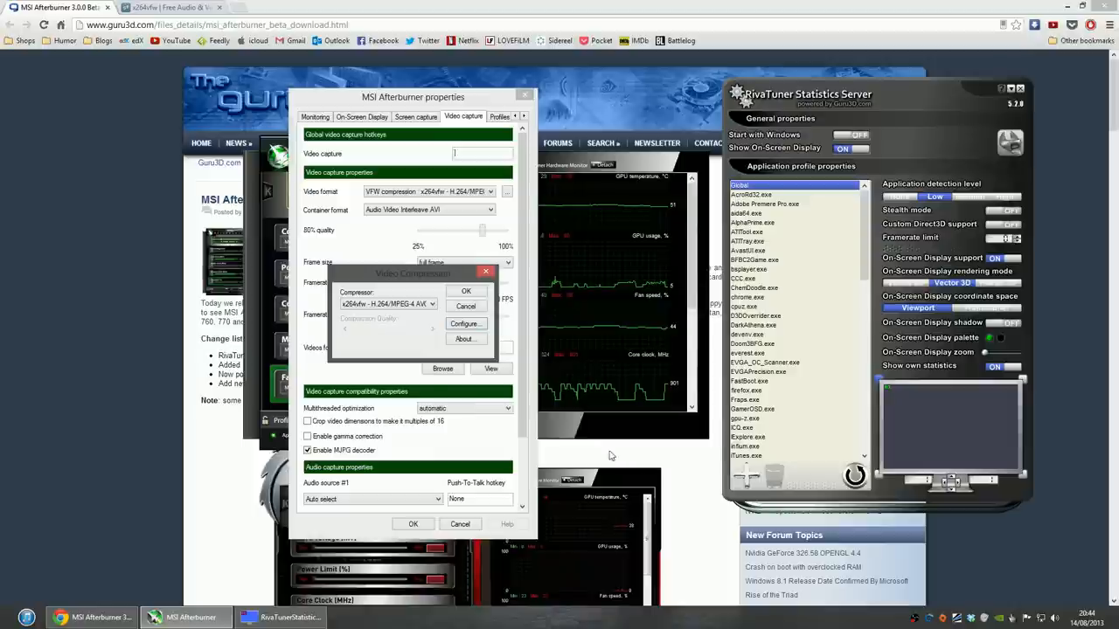
Accept x264vfw as the video compressor and keep frame size at full frame.
click(466, 292)
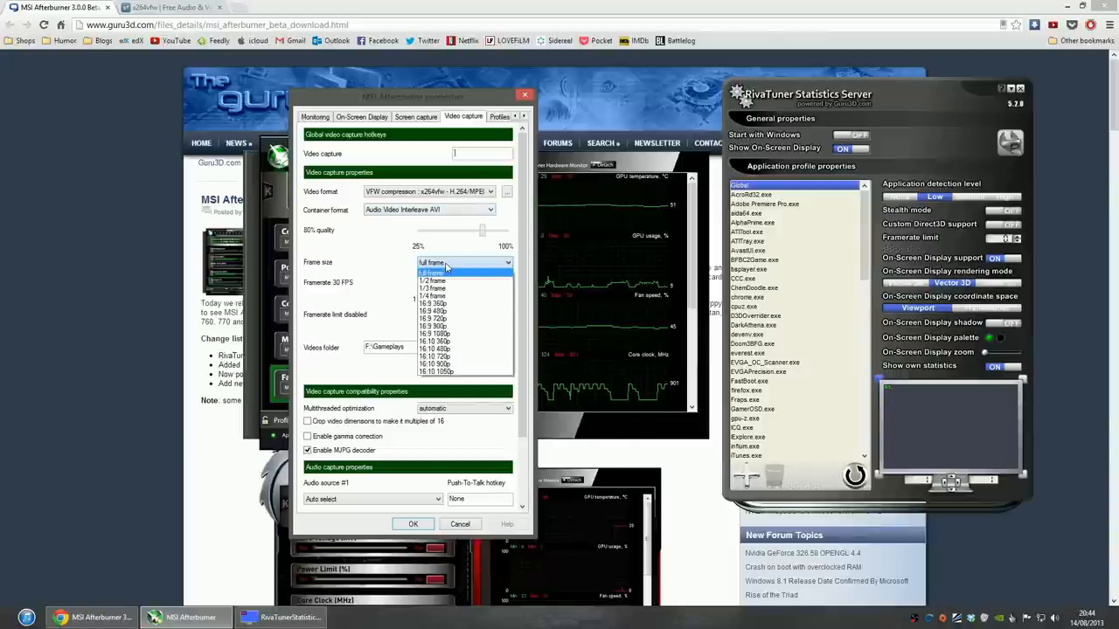
mouse_move(446, 371)
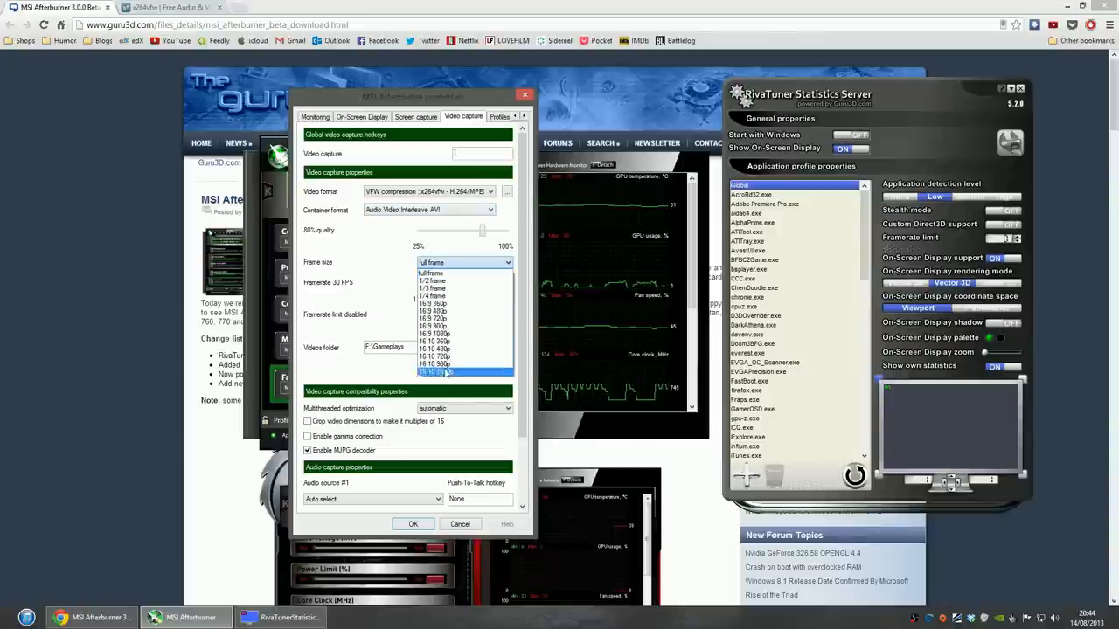
click(431, 272)
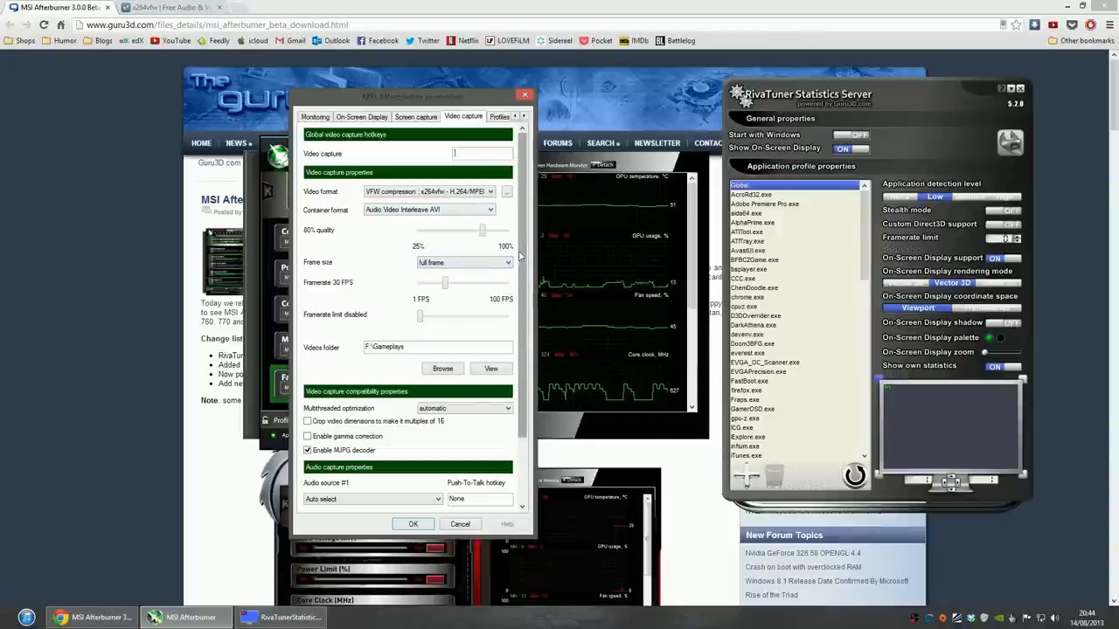
scroll(down, 3)
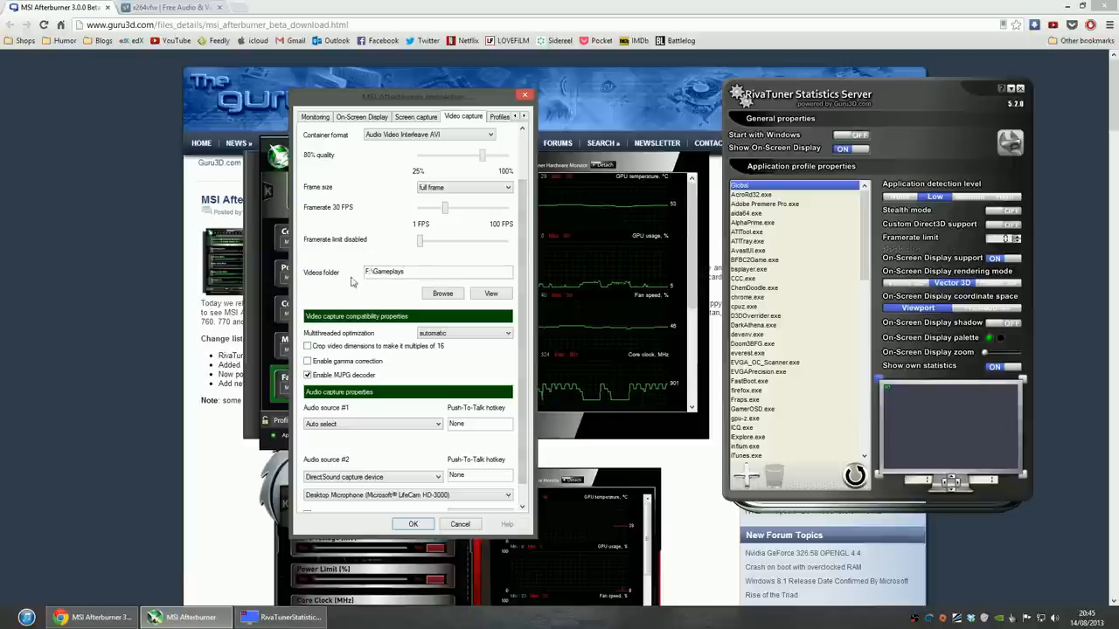
mouse_move(401, 292)
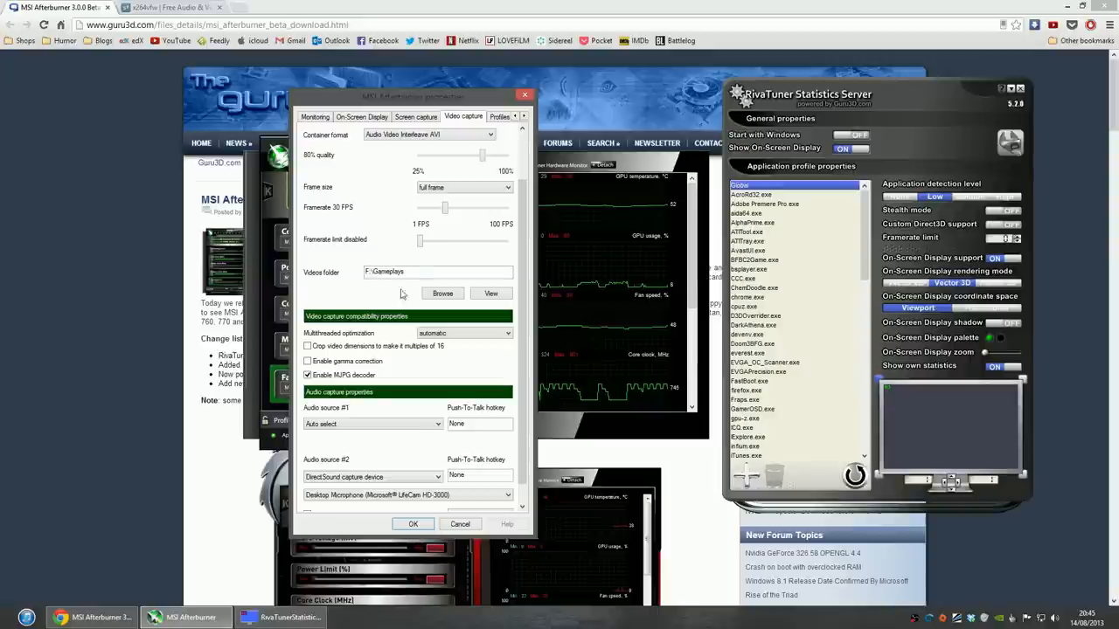
mouse_move(375, 260)
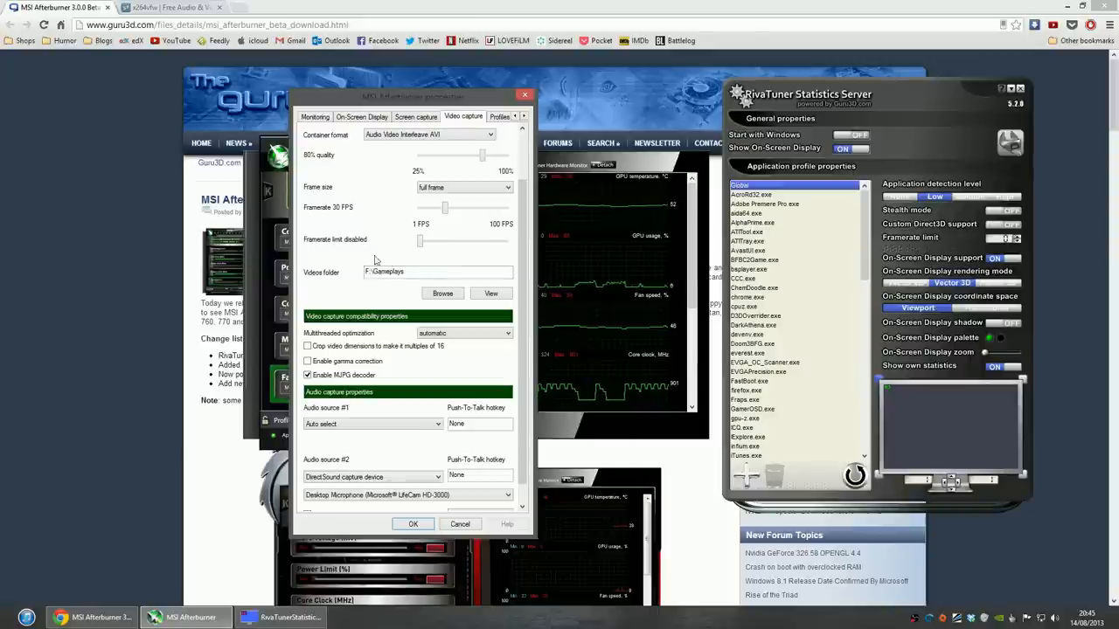
mouse_move(393, 261)
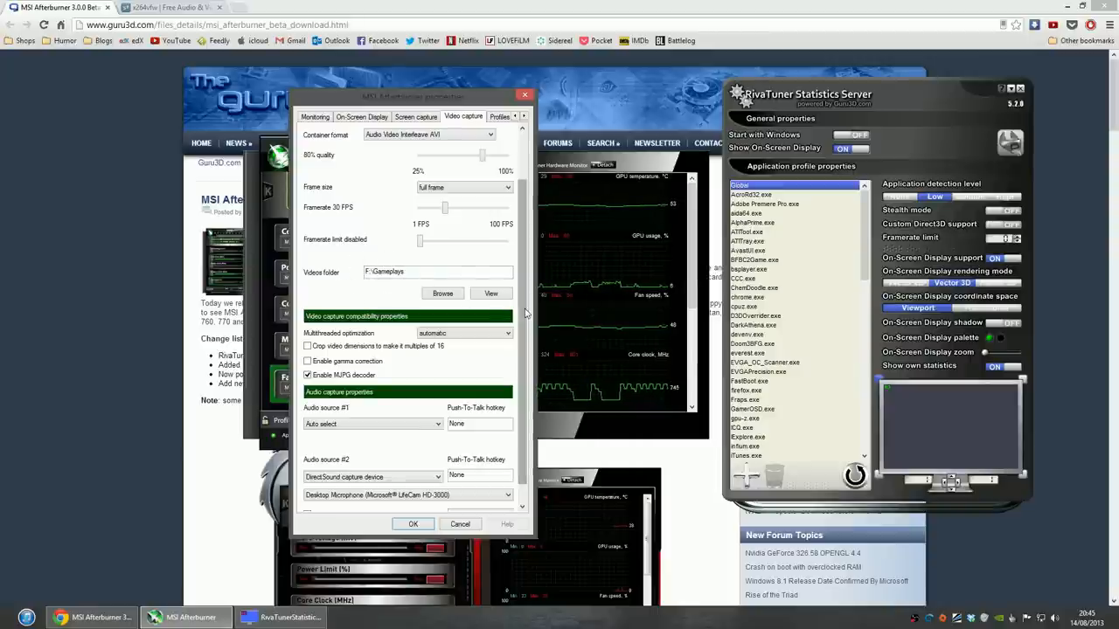
Make Desktop Microphone (Microsoft LifeCam HD-3000) audio source #2, keeping downmix to stereo.
scroll(down, 3)
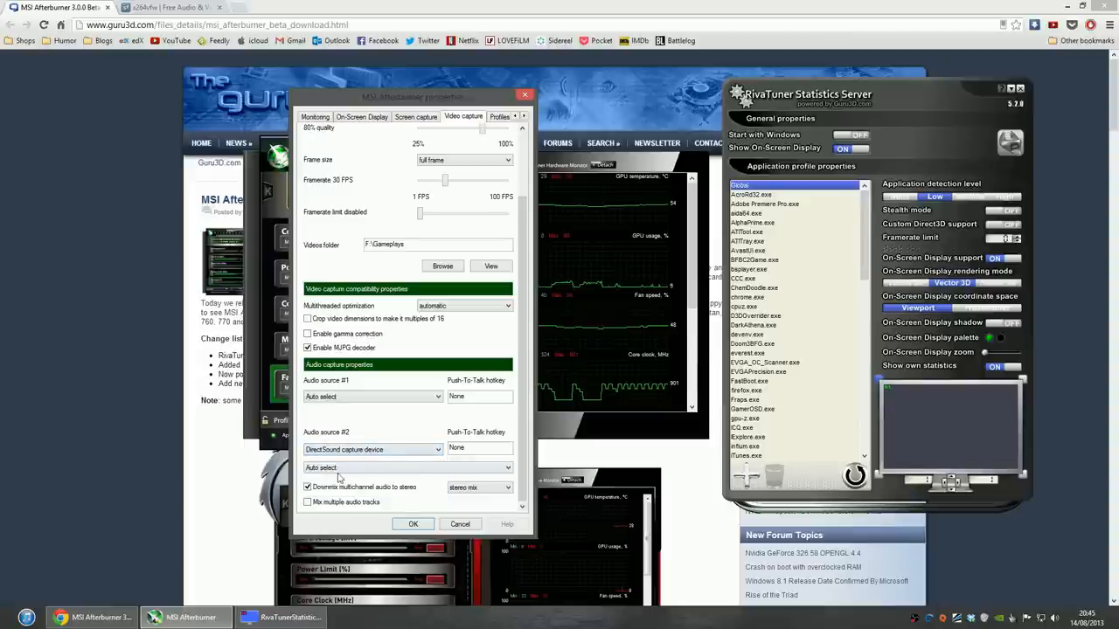
click(373, 467)
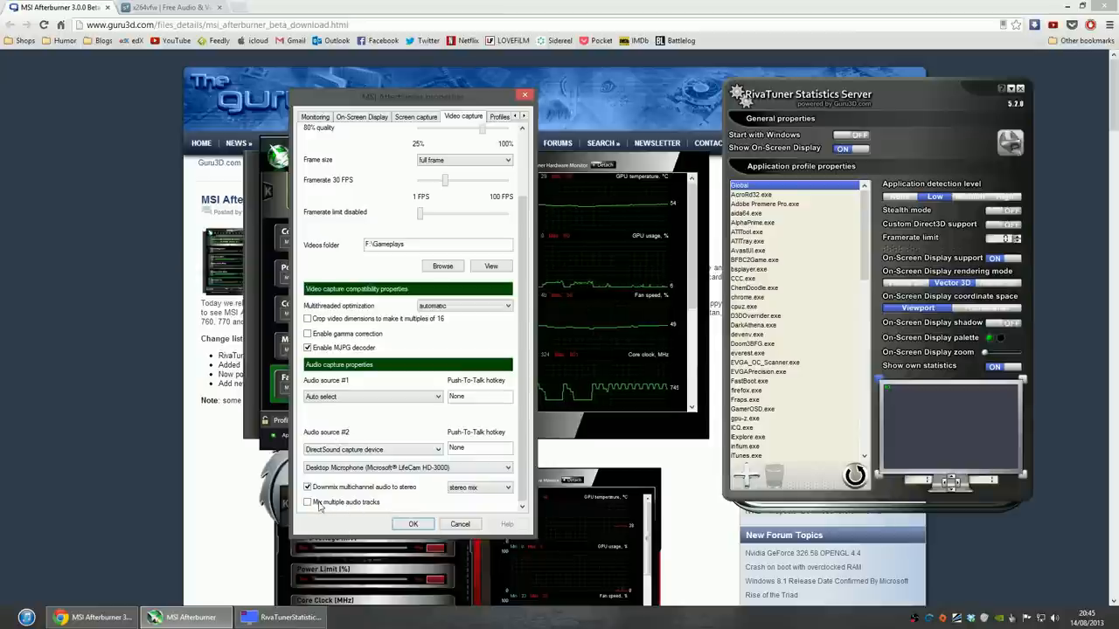
mouse_move(362, 520)
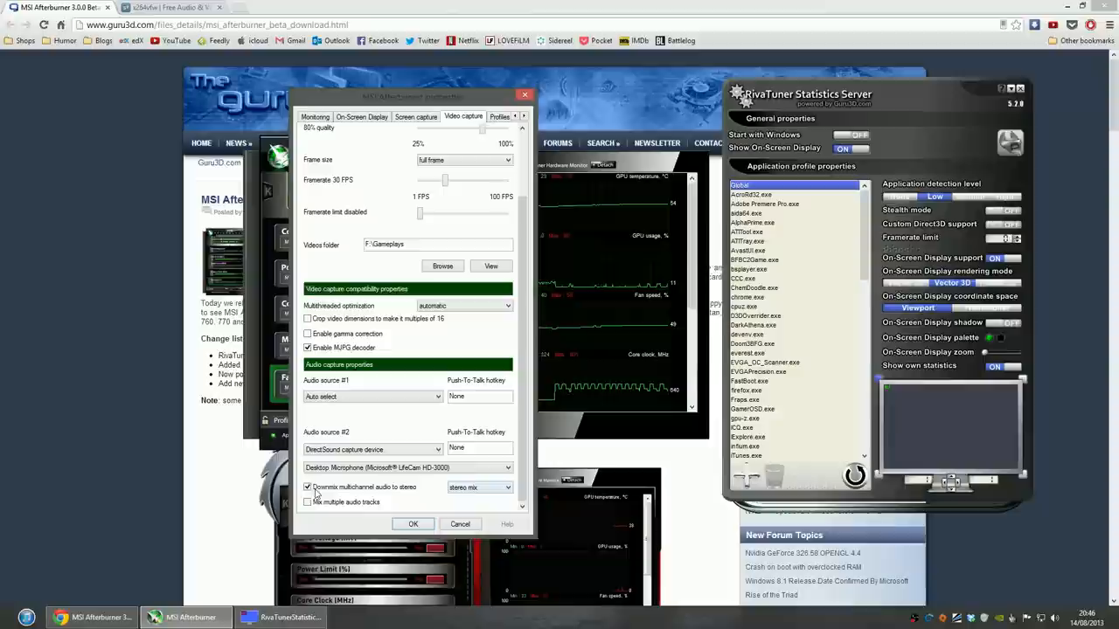
mouse_move(411, 493)
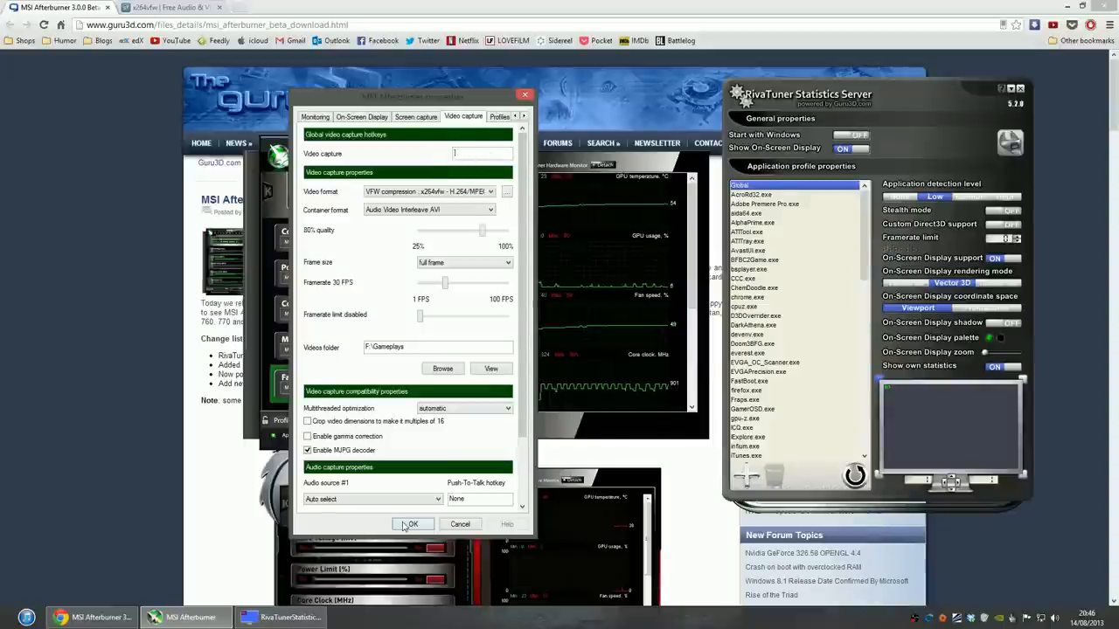
Confirm the capture settings with OK and close Afterburner's properties.
click(412, 524)
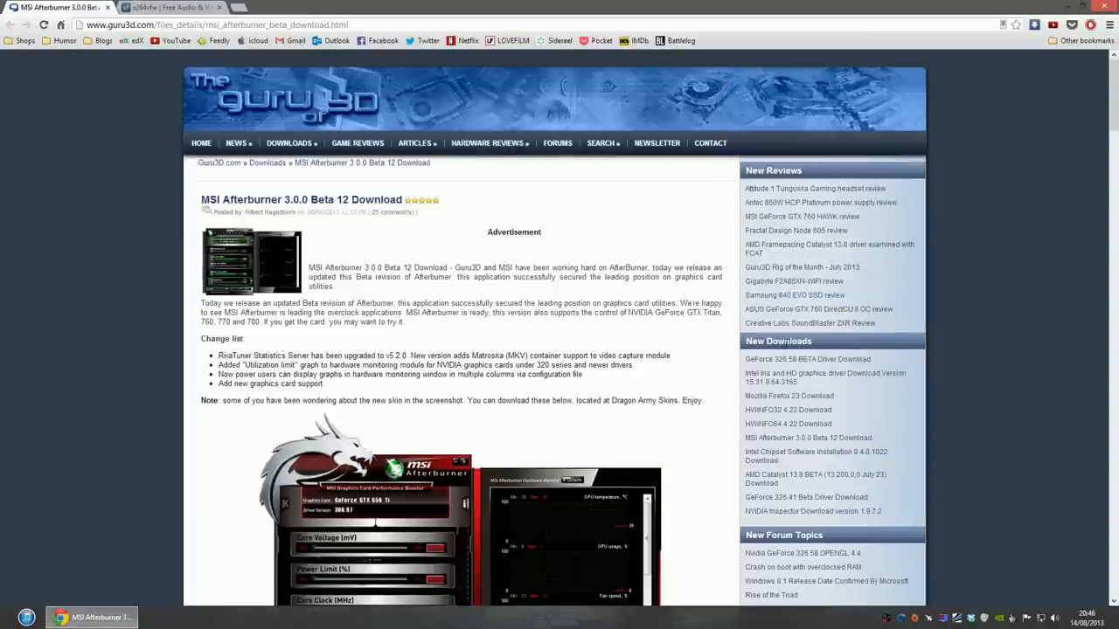
mouse_move(151, 159)
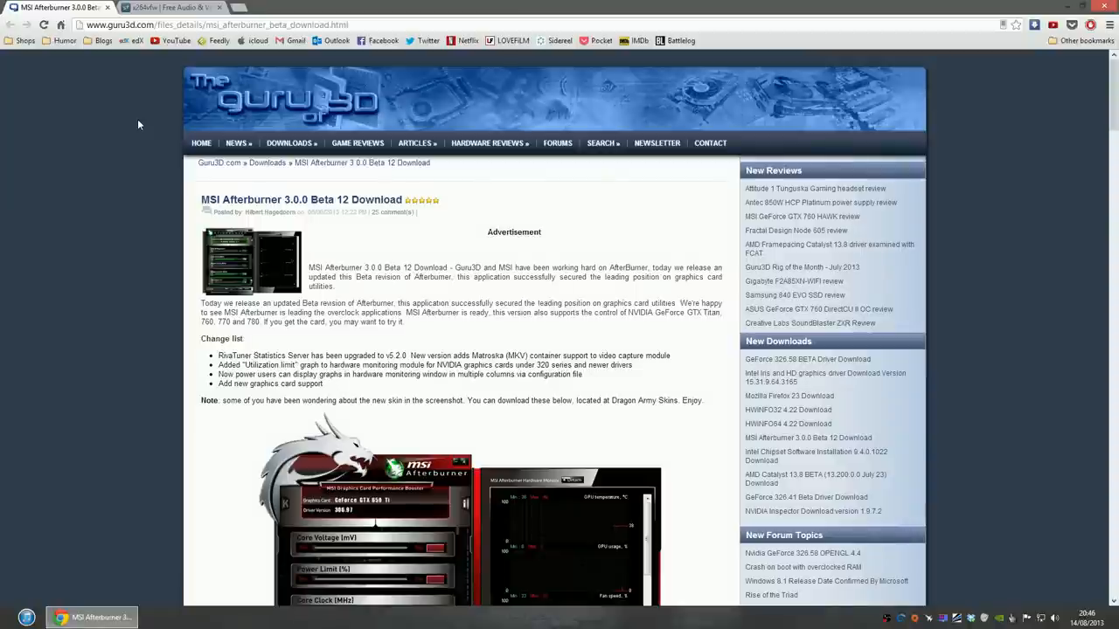
mouse_move(54, 66)
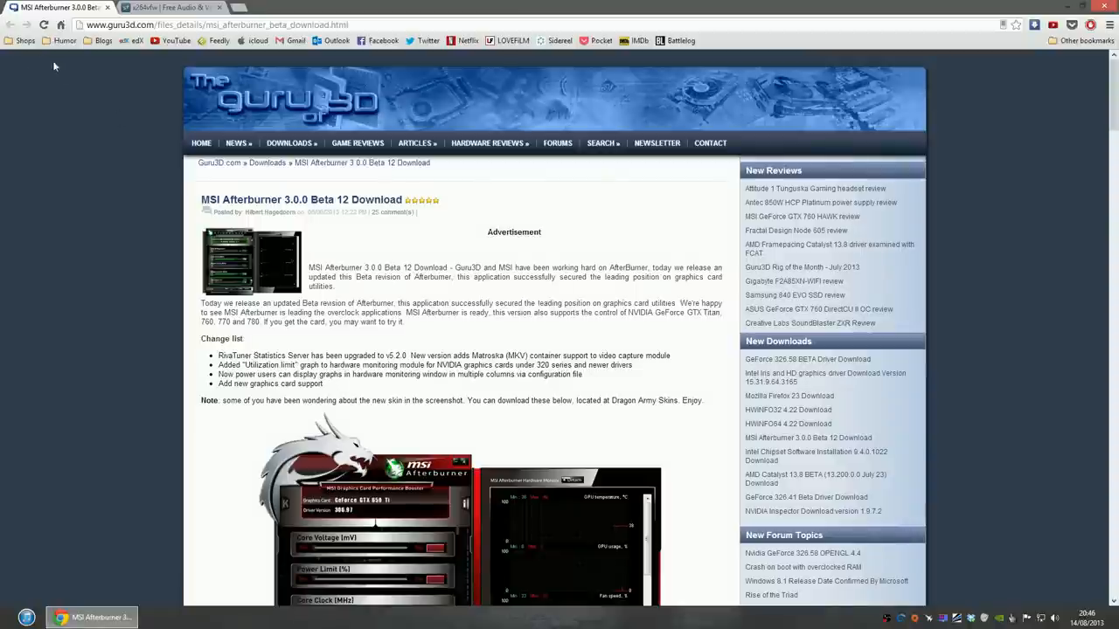
mouse_move(35, 65)
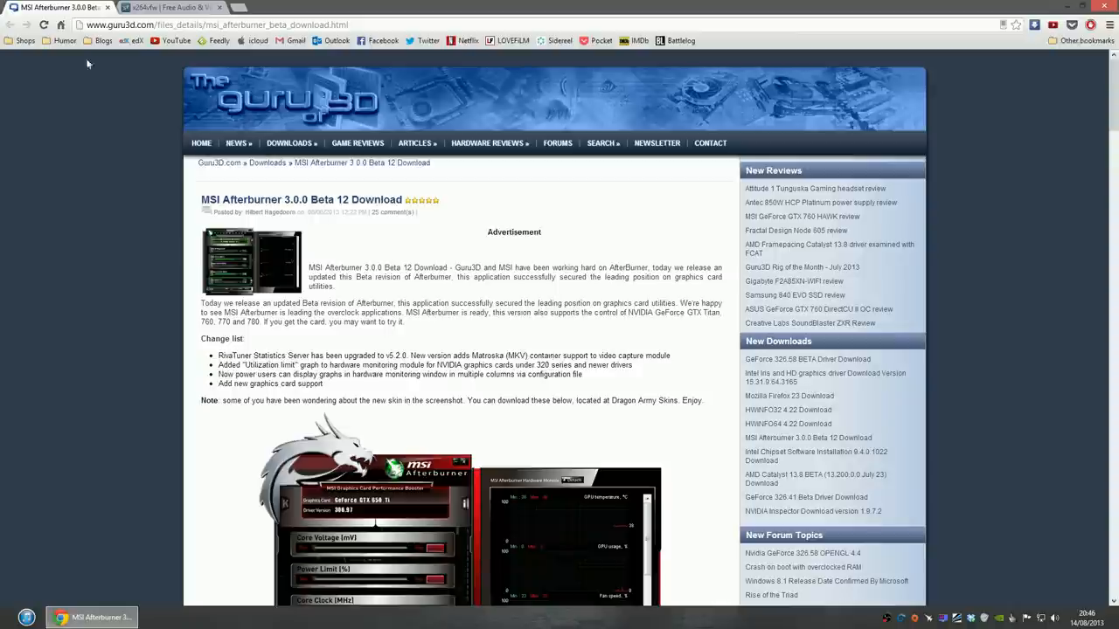
mouse_move(49, 67)
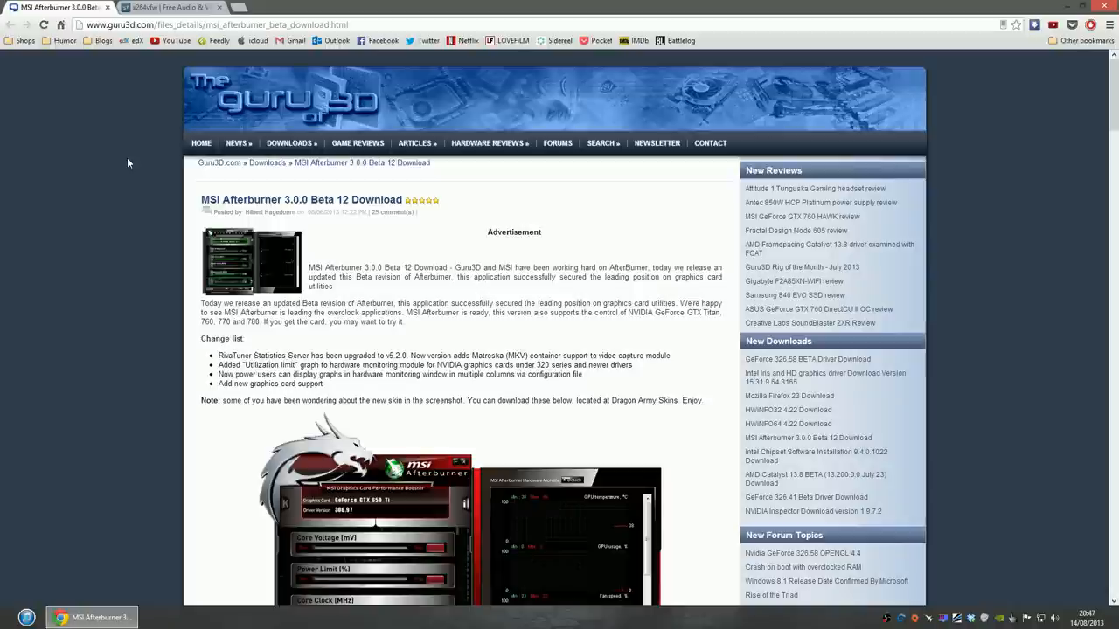
mouse_move(150, 179)
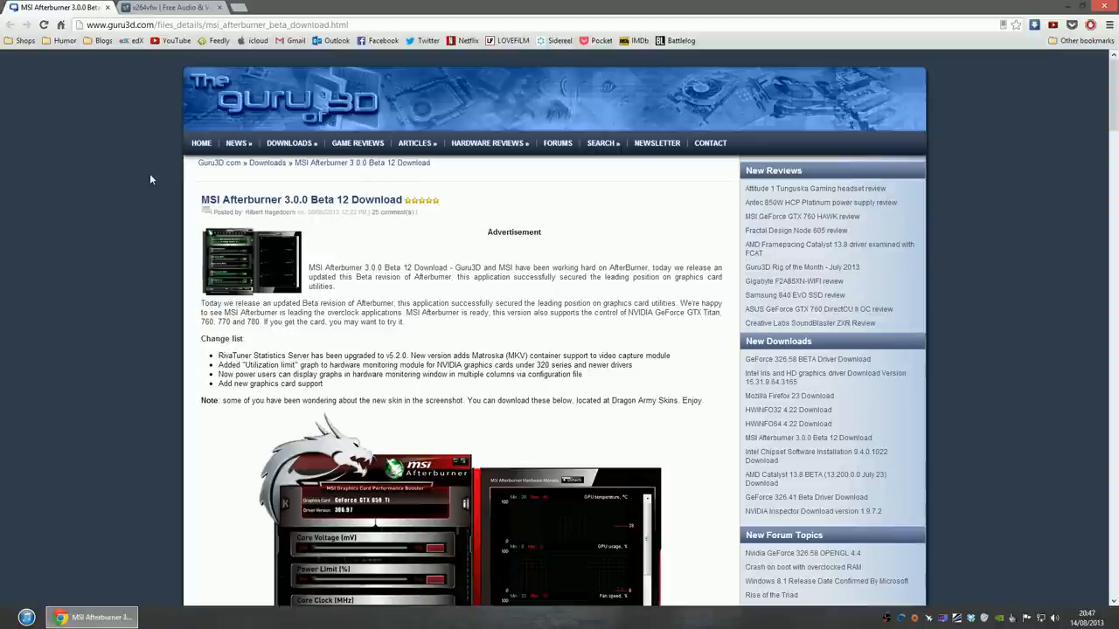
mouse_move(466, 350)
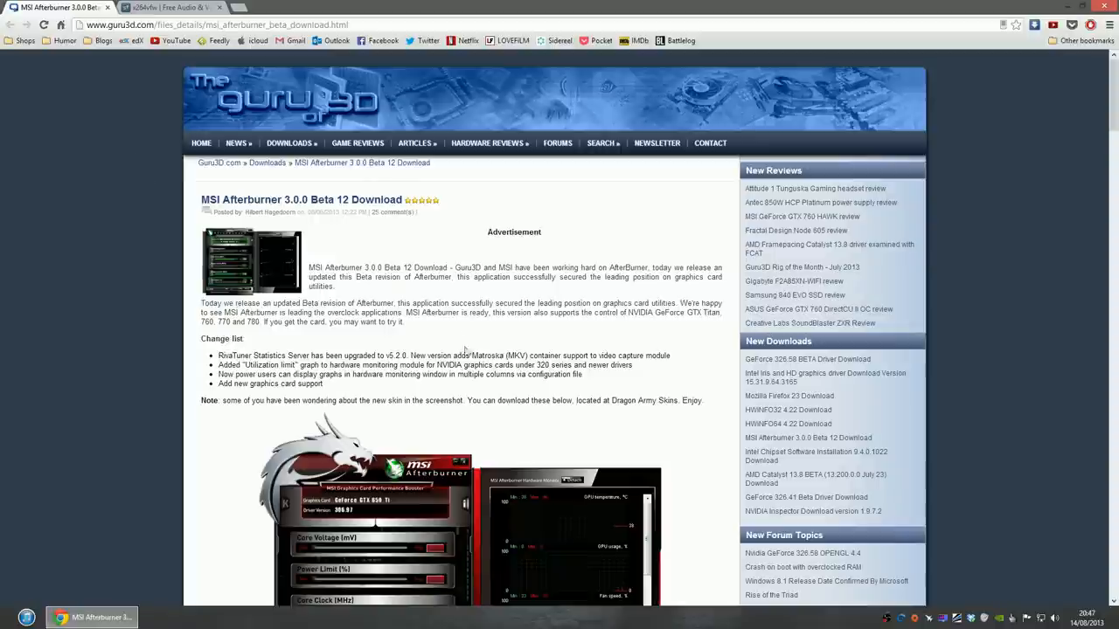